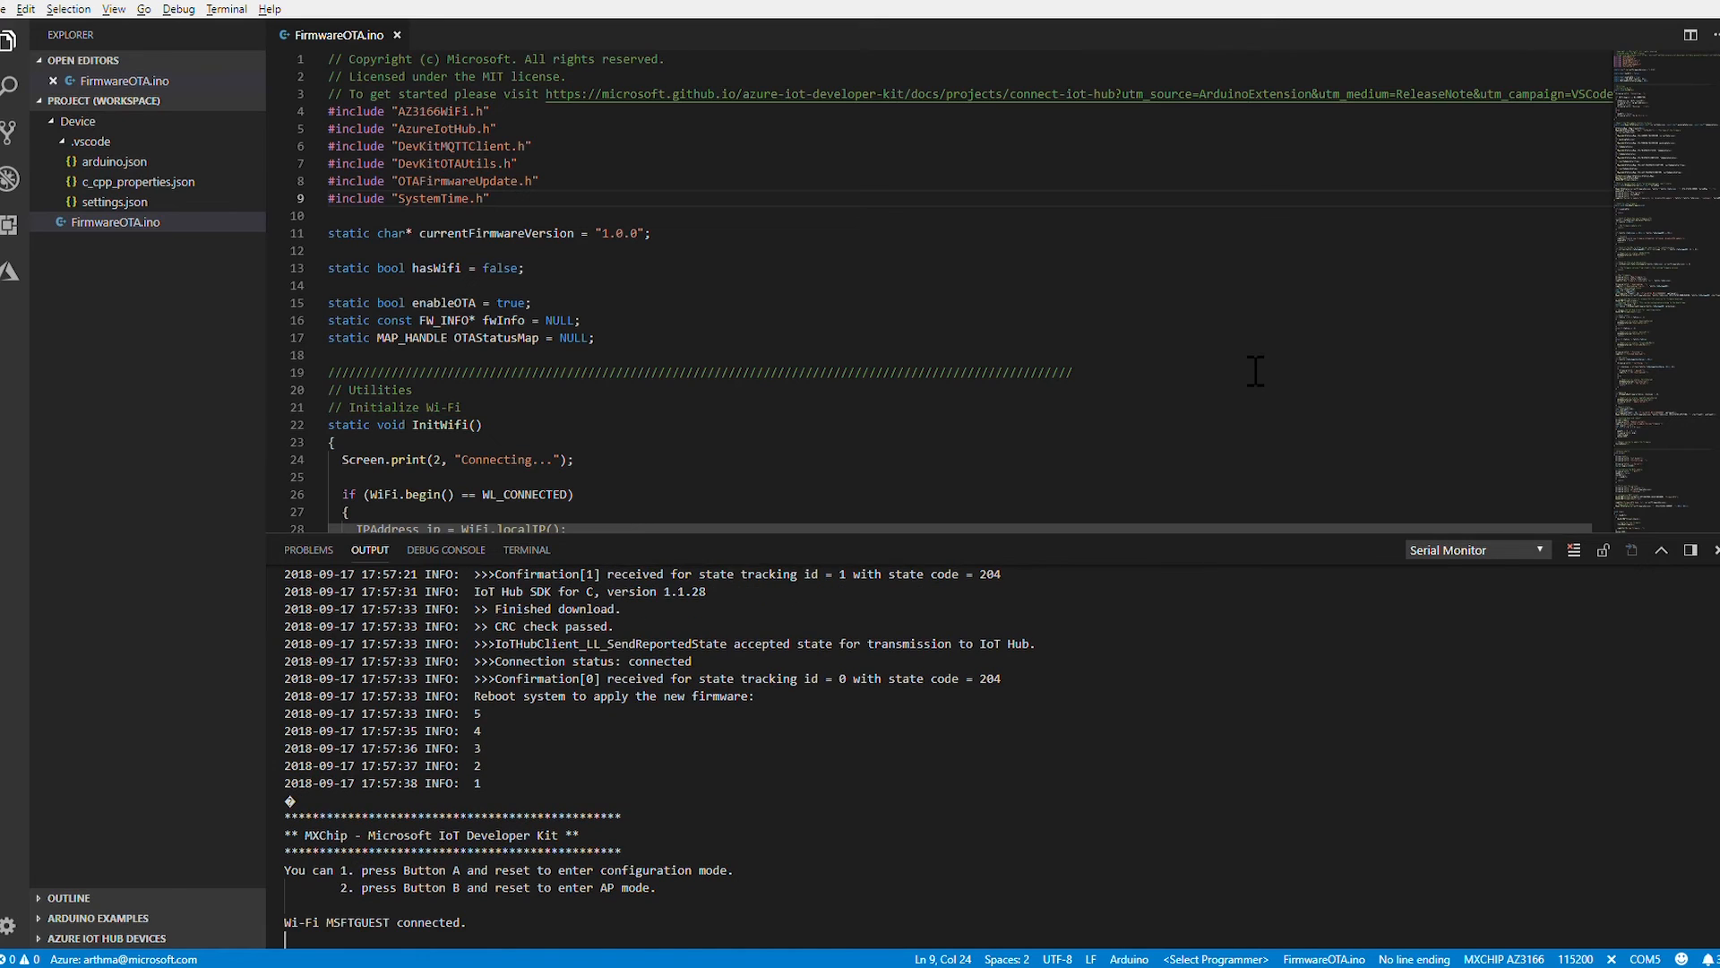
pyautogui.scroll(-3)
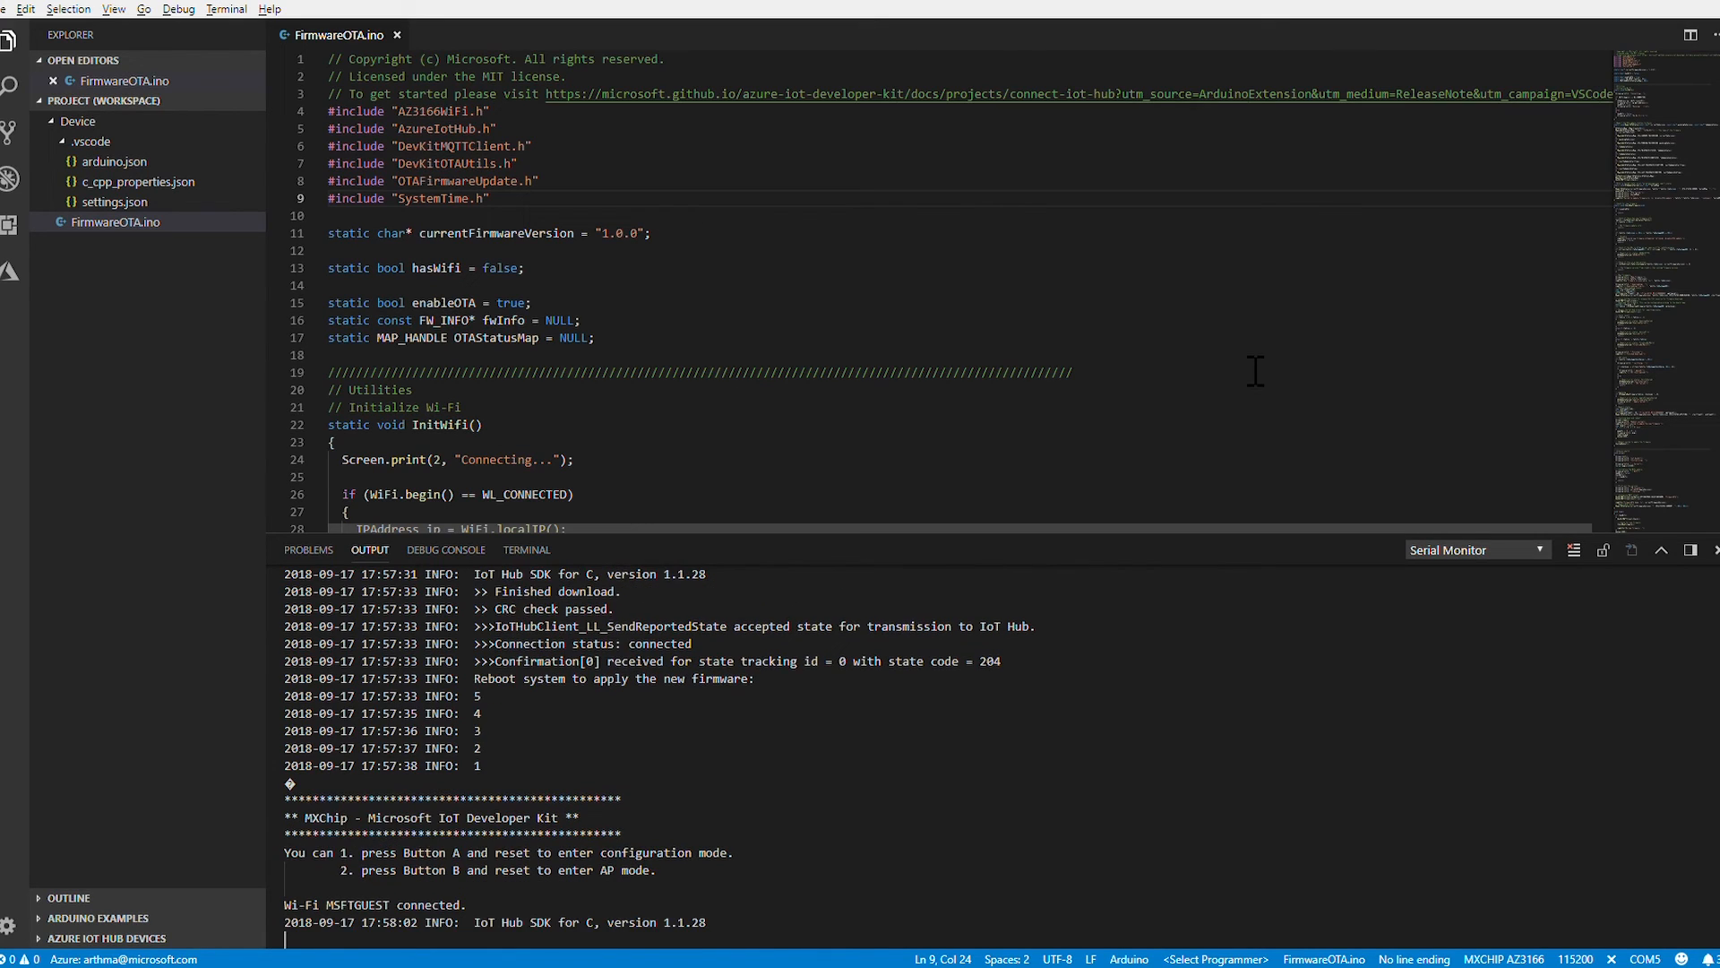